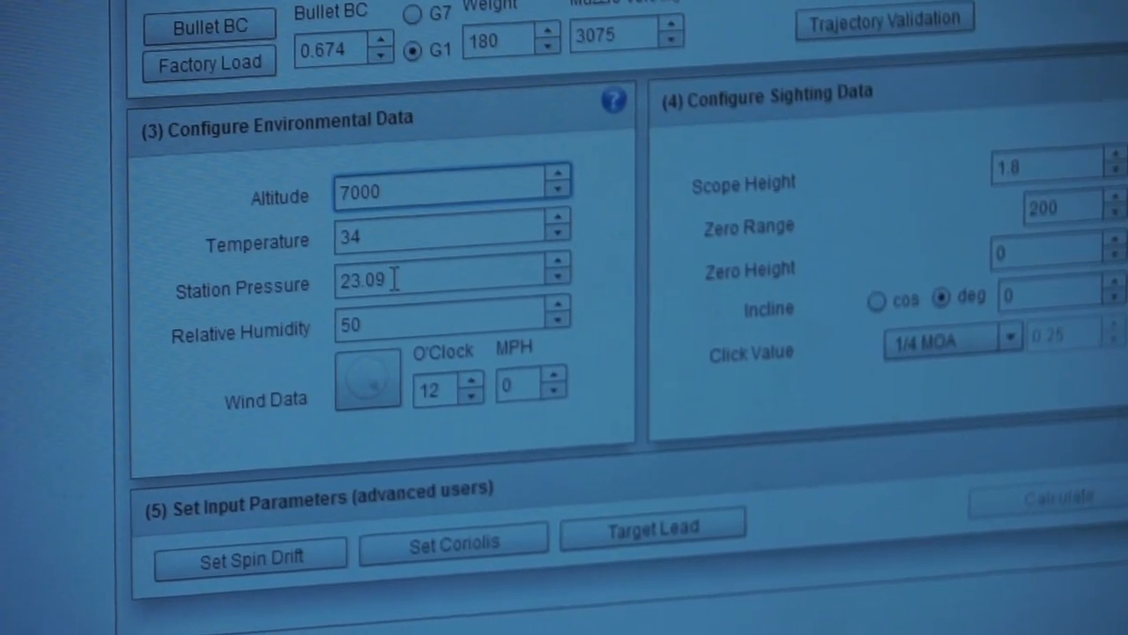
scroll("down", 3)
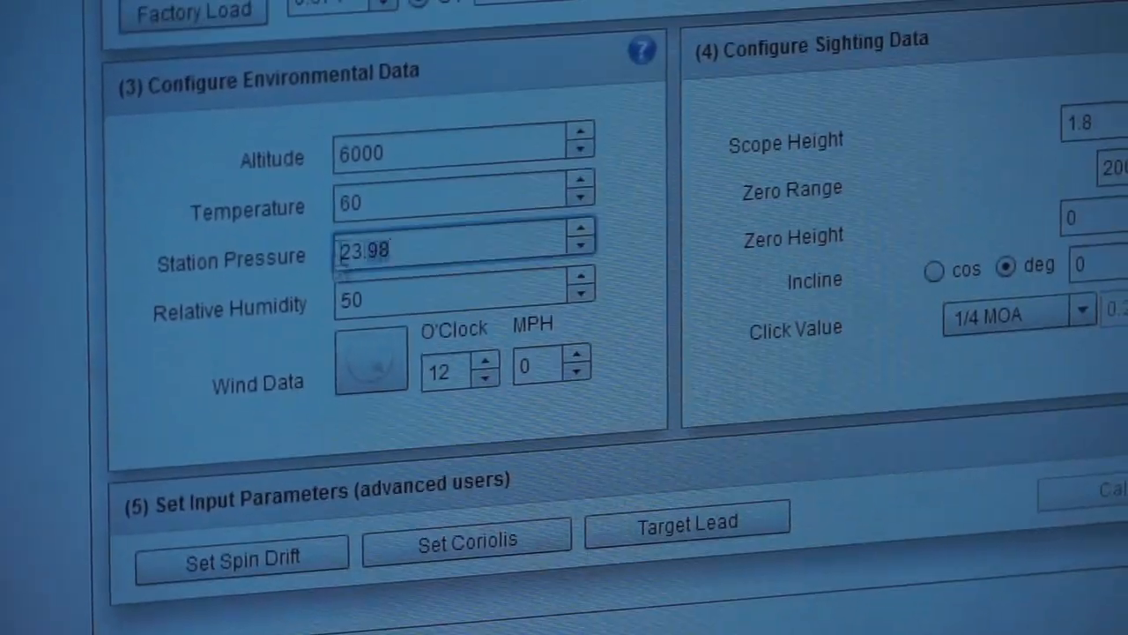
type("24.")
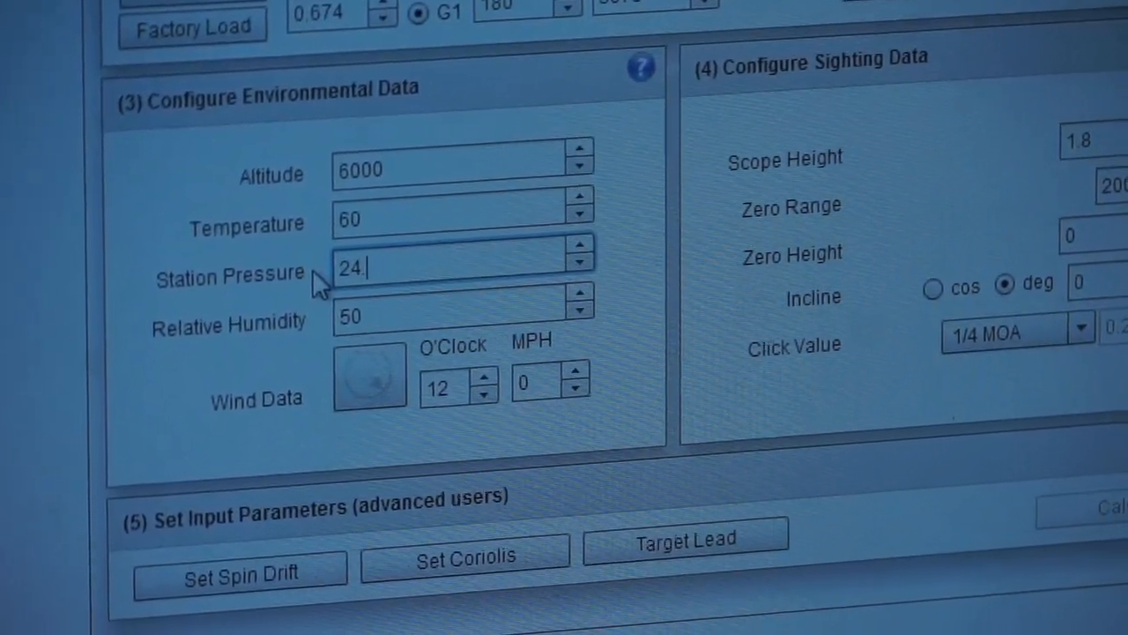
type("05")
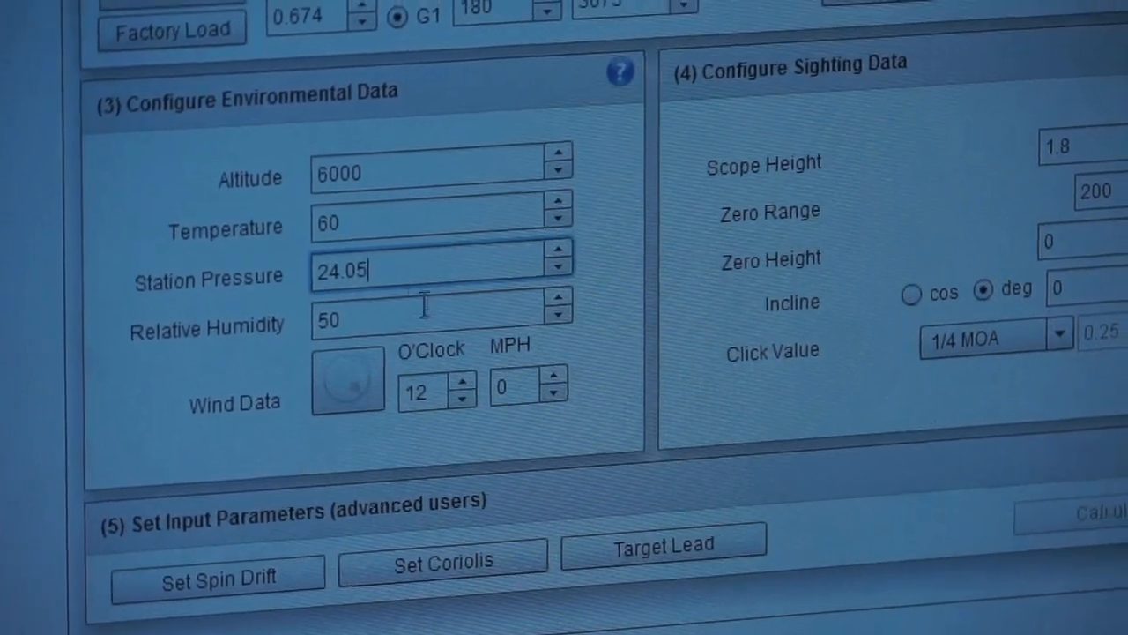